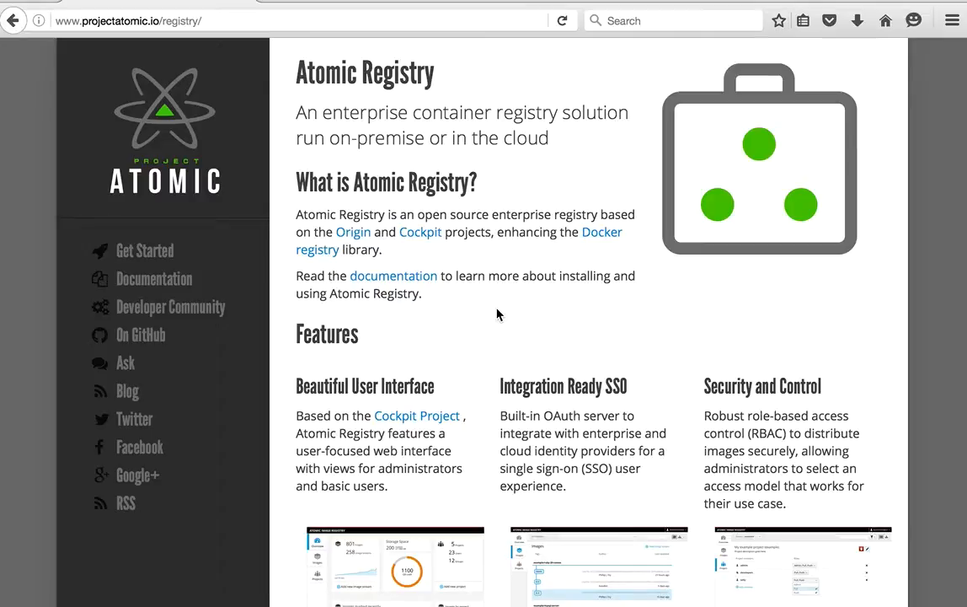
mouse_move(417, 277)
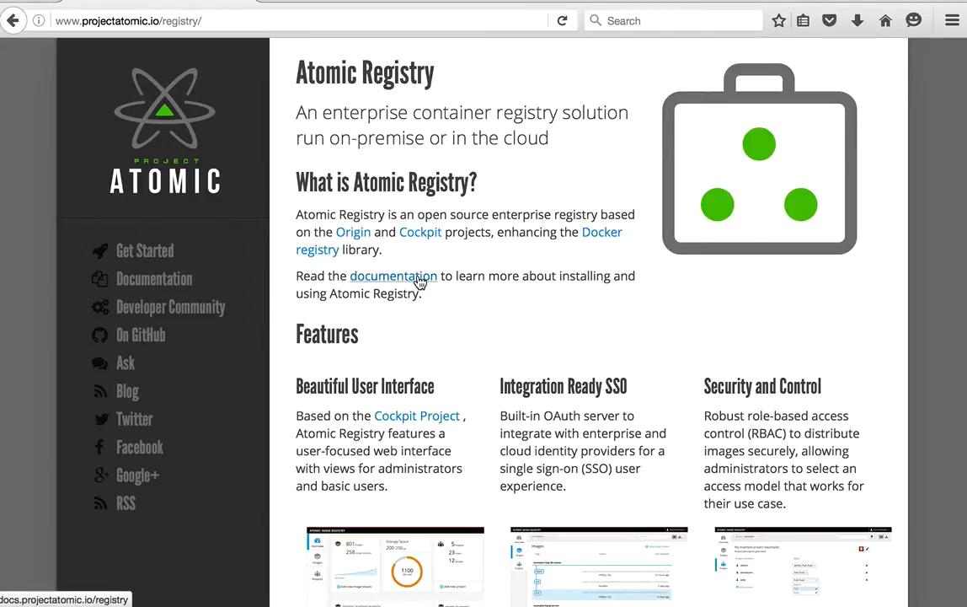
Go to the Atomic Registry documentation and then the administrator quickstart guide
left_click(392, 276)
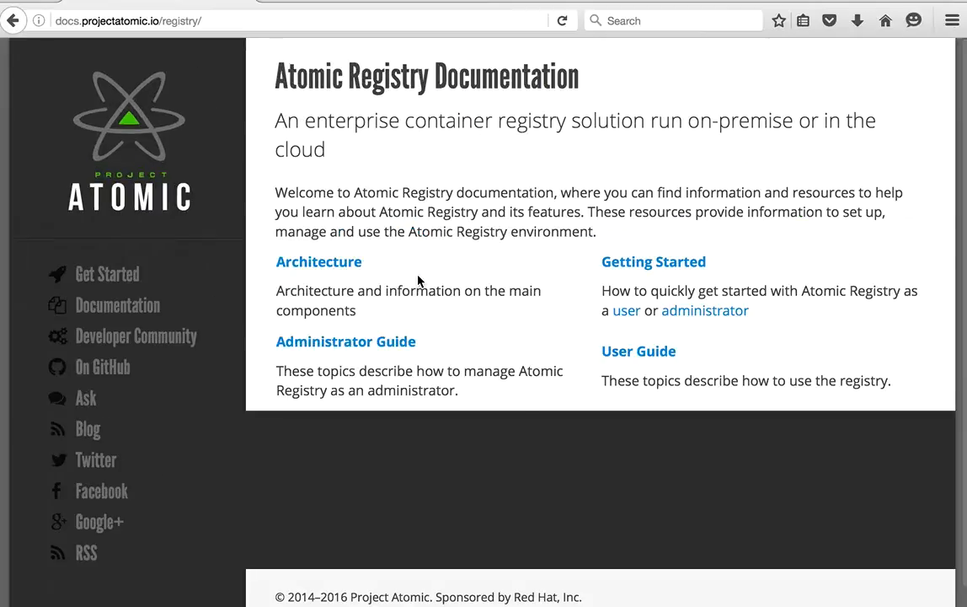
mouse_move(632, 269)
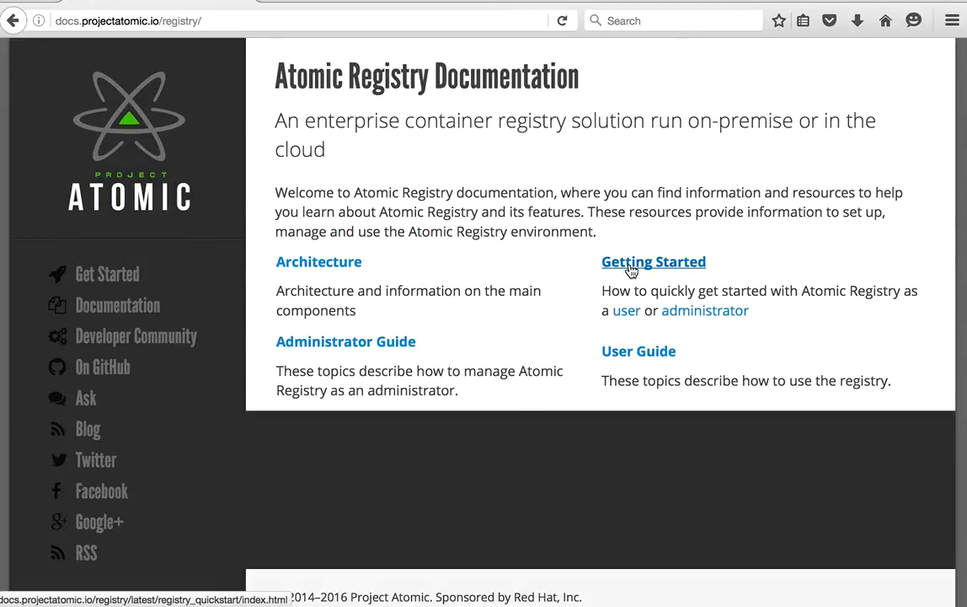
left_click(705, 310)
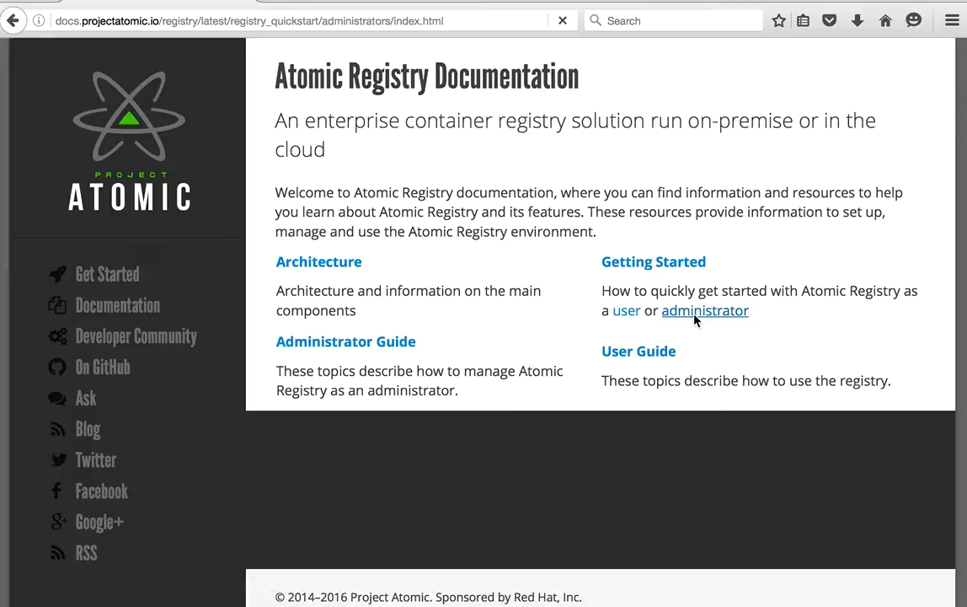
Scroll the quickstart guide down to the Deploy the Registry commands with the atomic install line
left_click(704, 310)
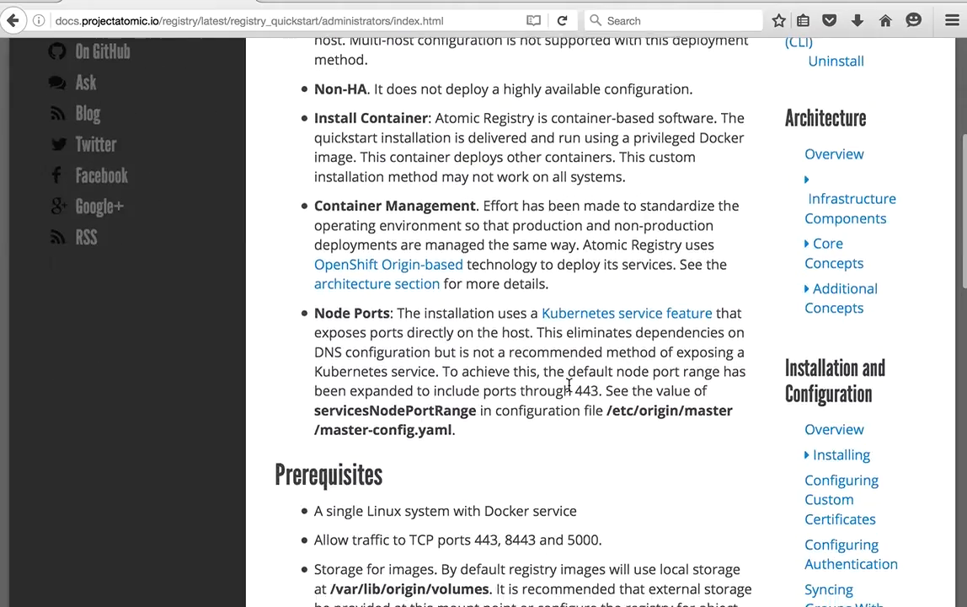
scroll("down", 3)
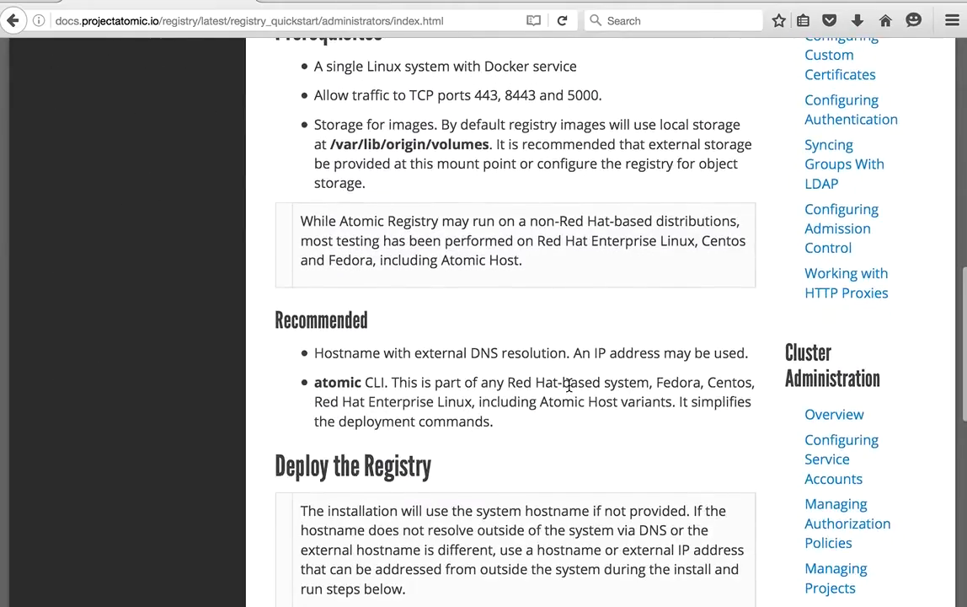
scroll("down", 3)
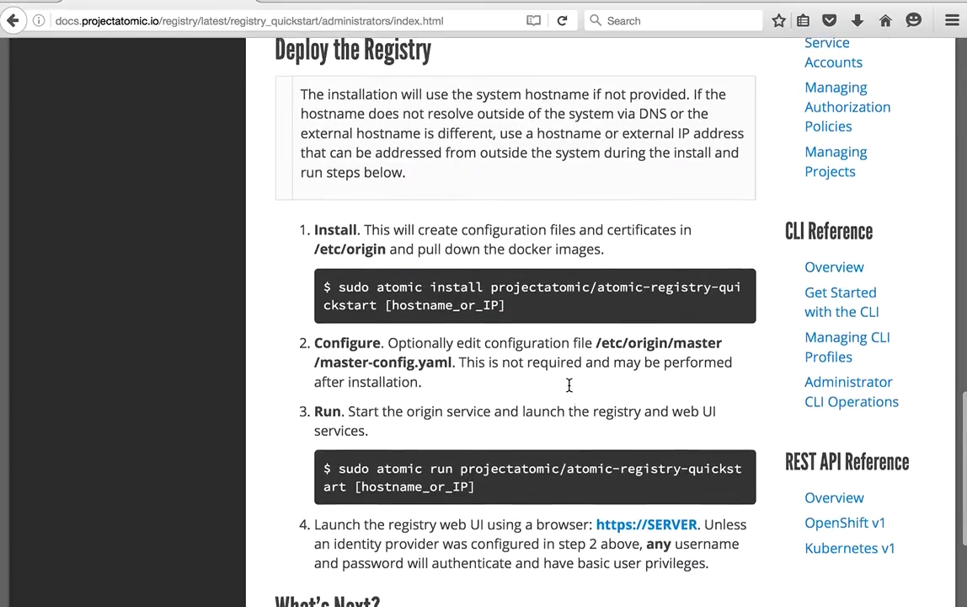
scroll("down", 3)
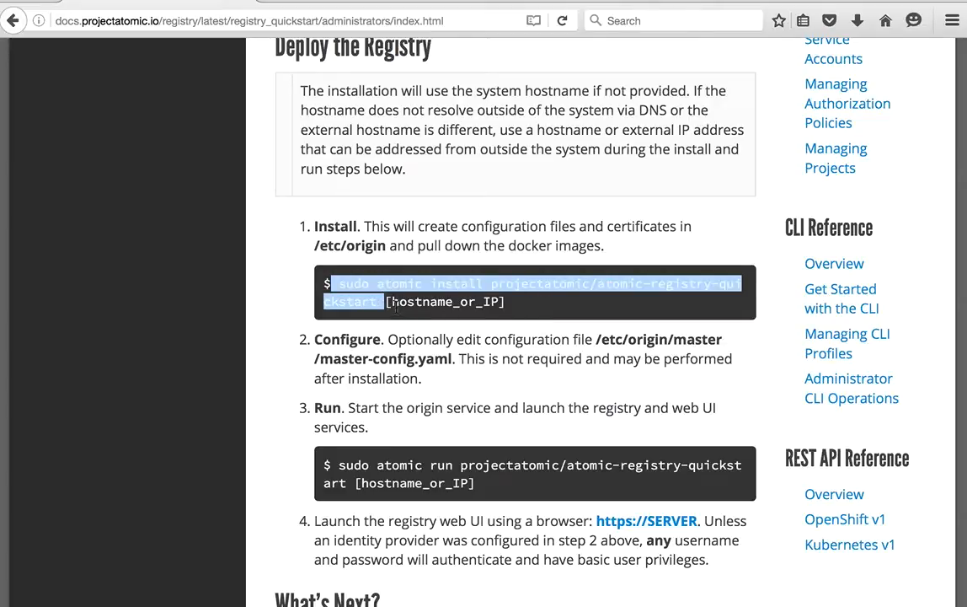
mouse_move(516, 311)
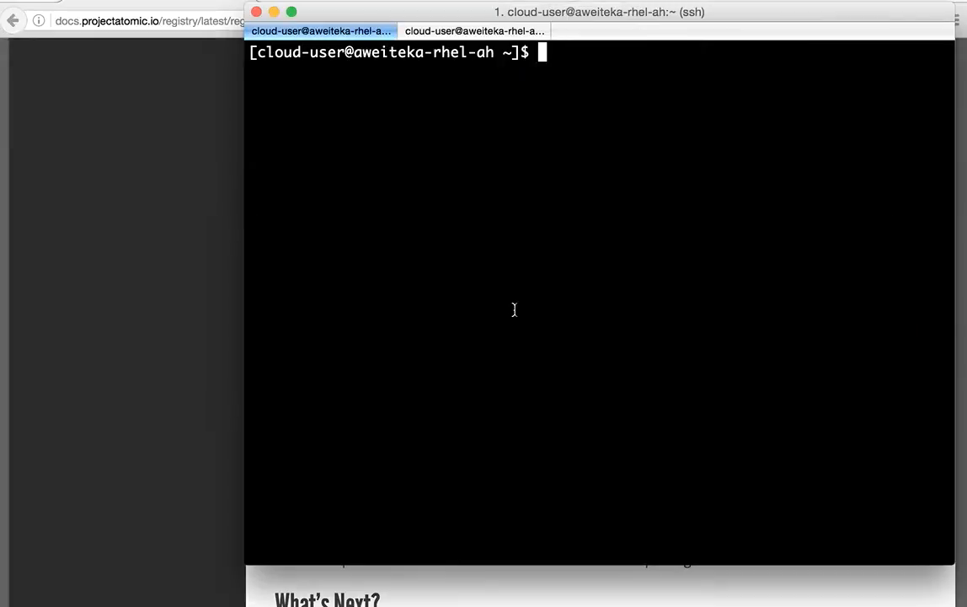
Run the atomic install quickstart command for 10.3.12.118 and move to the second ssh session
key("Ctrl+r")
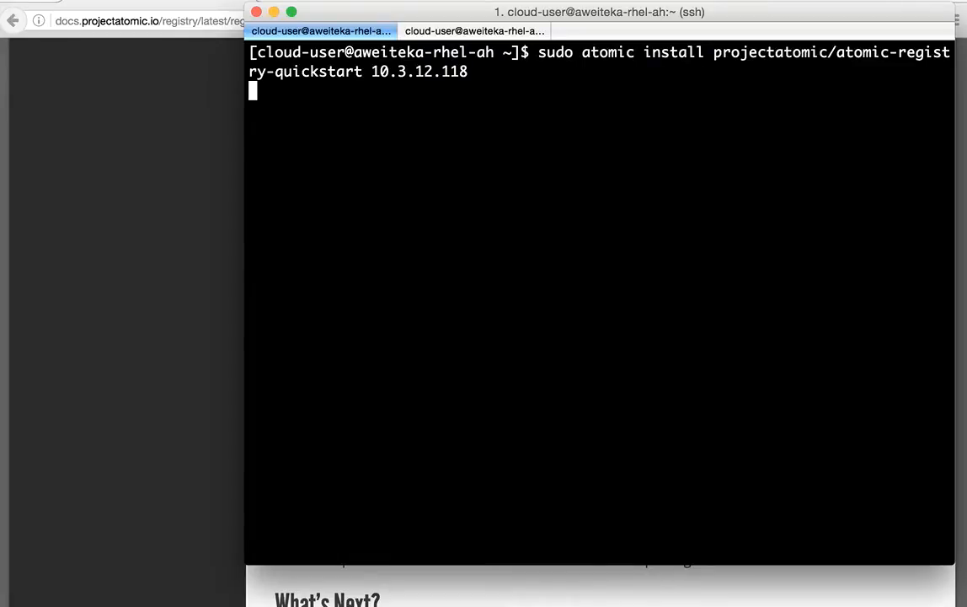
left_click(482, 31)
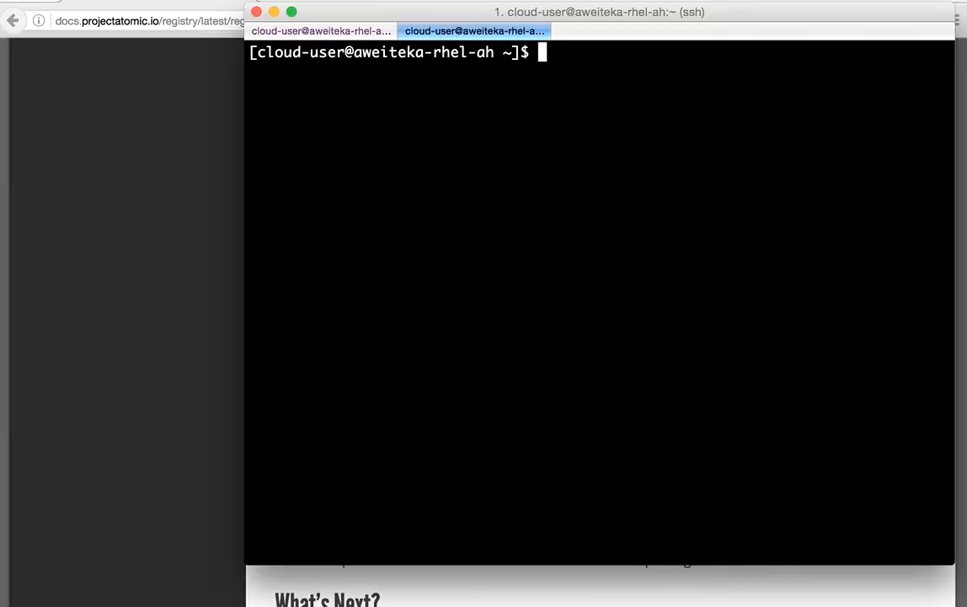
Check /etc/redhat-release (Atomic Host 7.2), the Docker version and the atomic CLI version
type("cat /et")
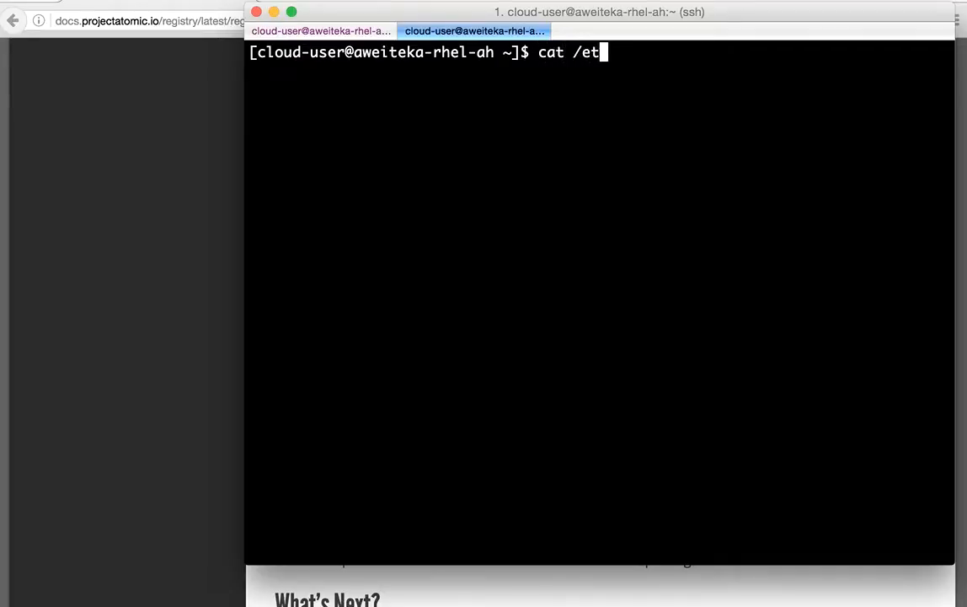
type("c/redhat-release")
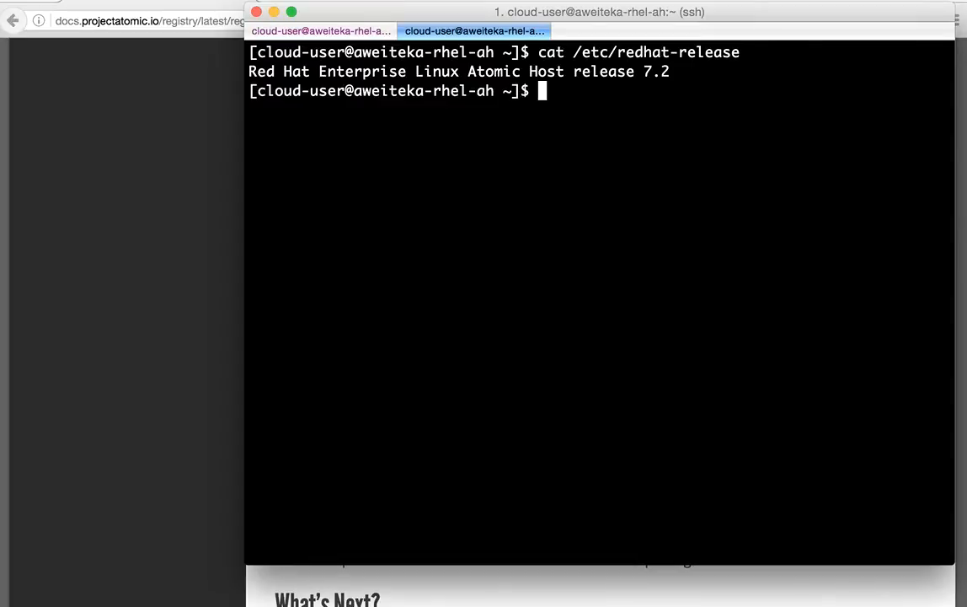
type("sudo docker -v")
type("sudo atomic -v")
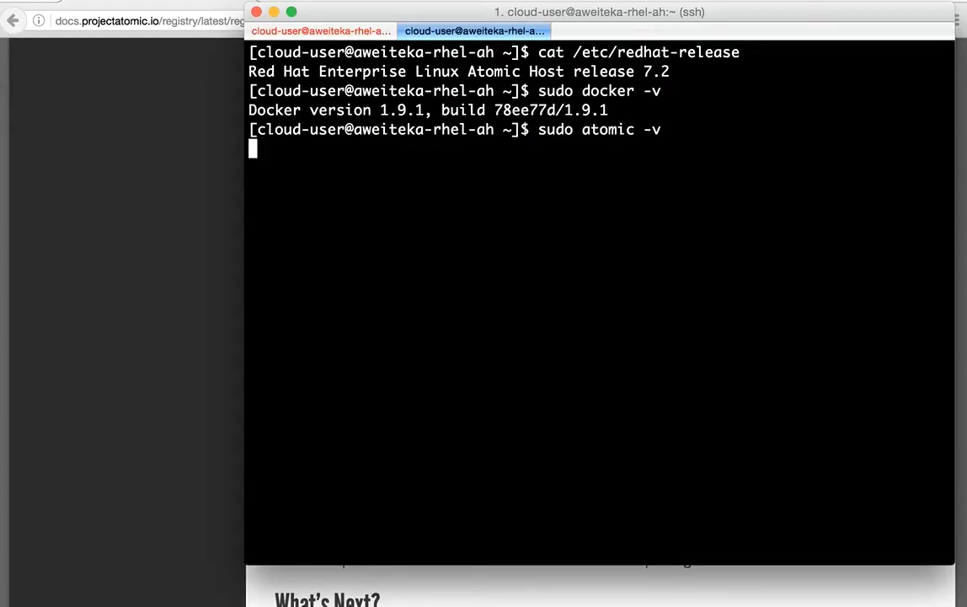
key("Return")
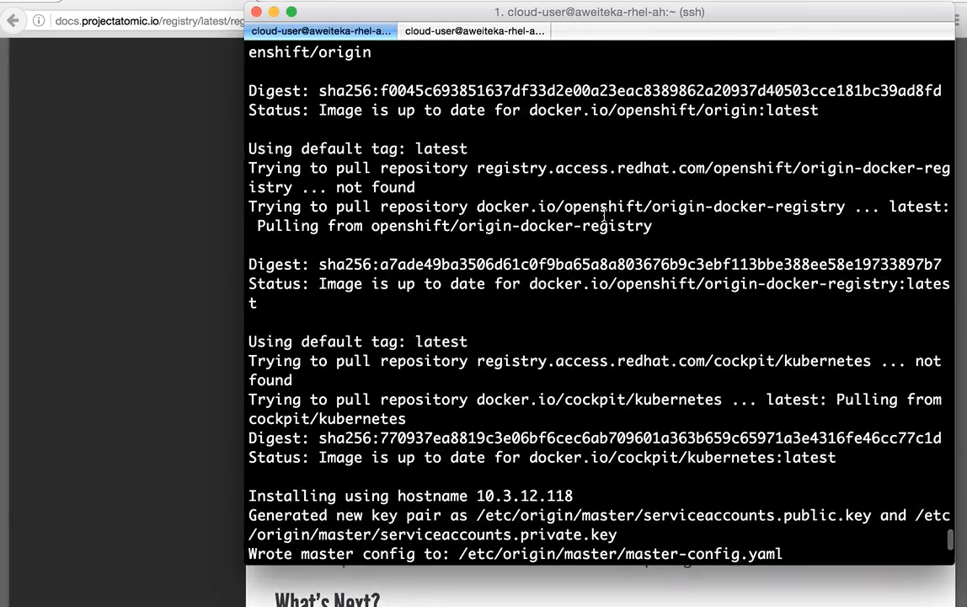
Recall the quickstart command from history as 'atomic run' for 10.3.12.118 and run it
scroll("down", 3)
type("run")
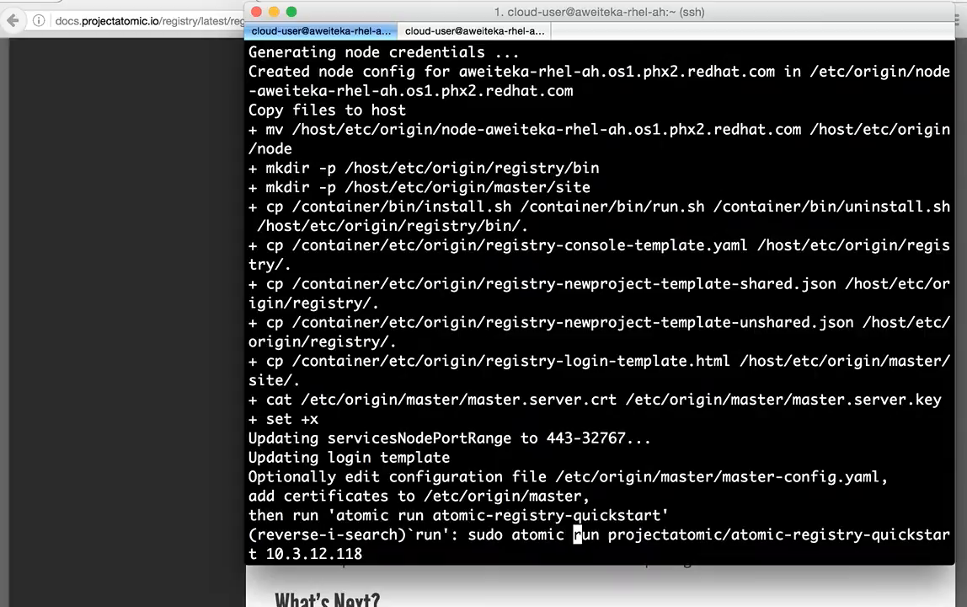
key("Escape")
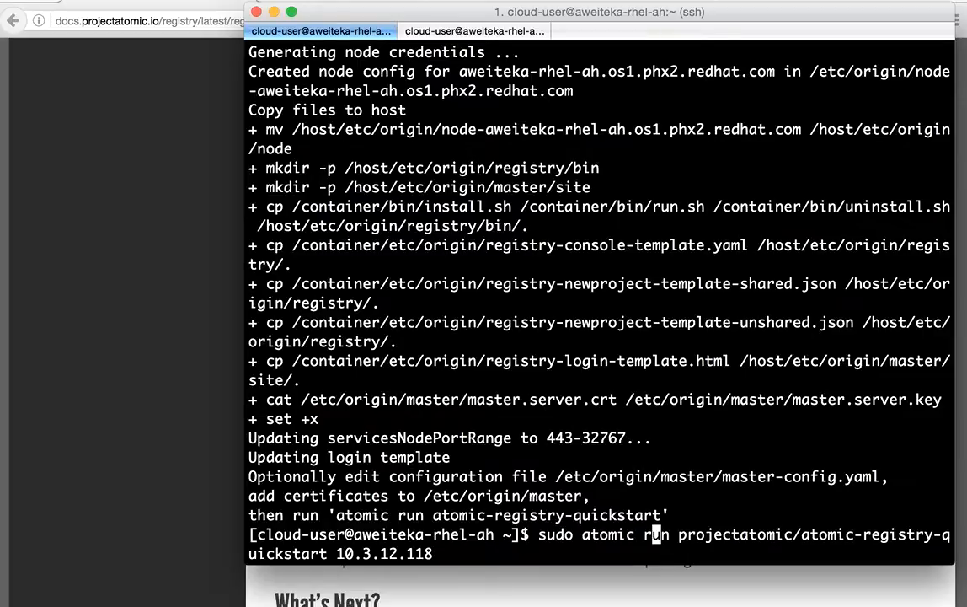
key("Return")
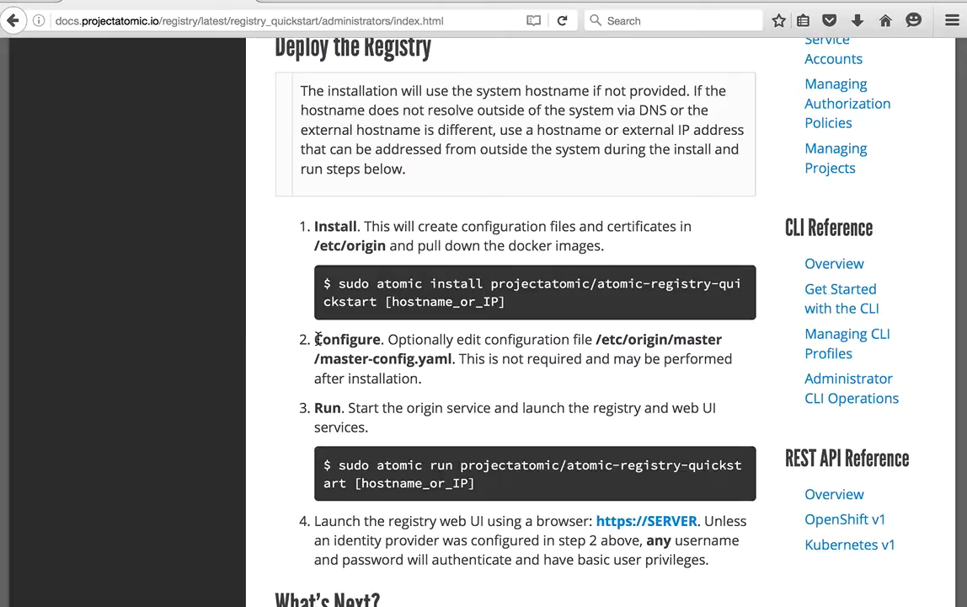
mouse_move(485, 376)
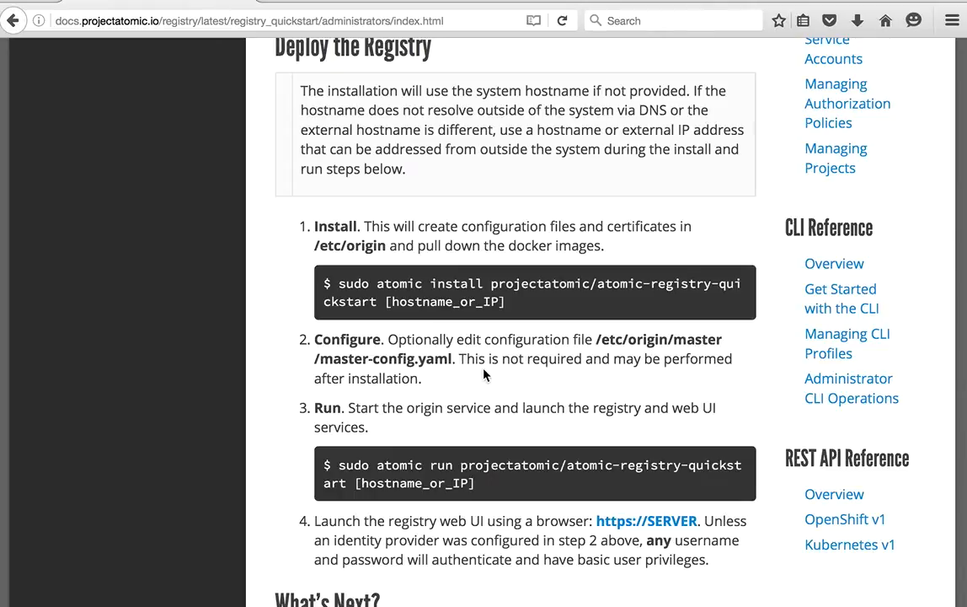
scroll("down", 3)
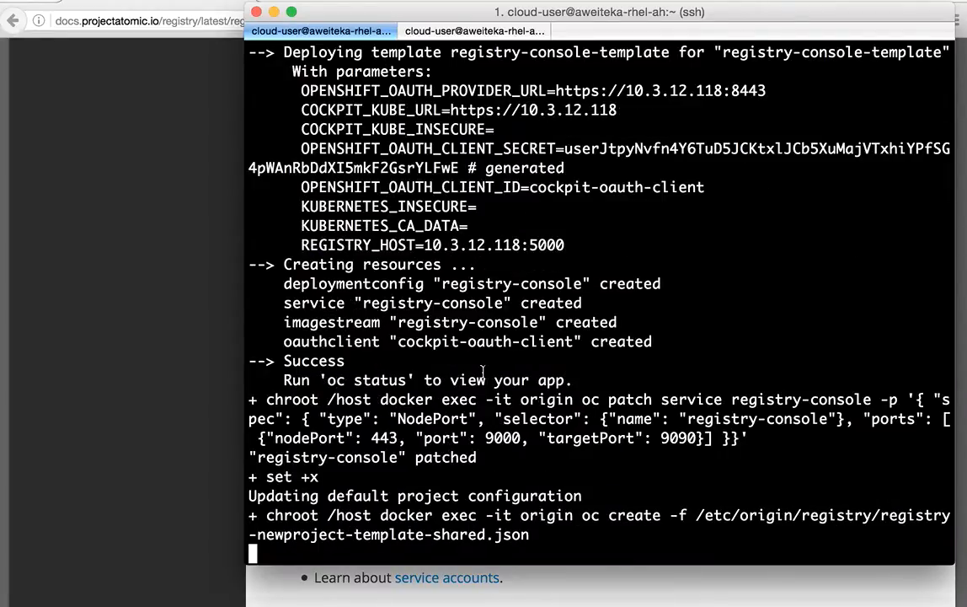
List /etc/origin and /etc/origin/master/master-config.yaml to confirm master, node and registry folders exist
left_click(486, 30)
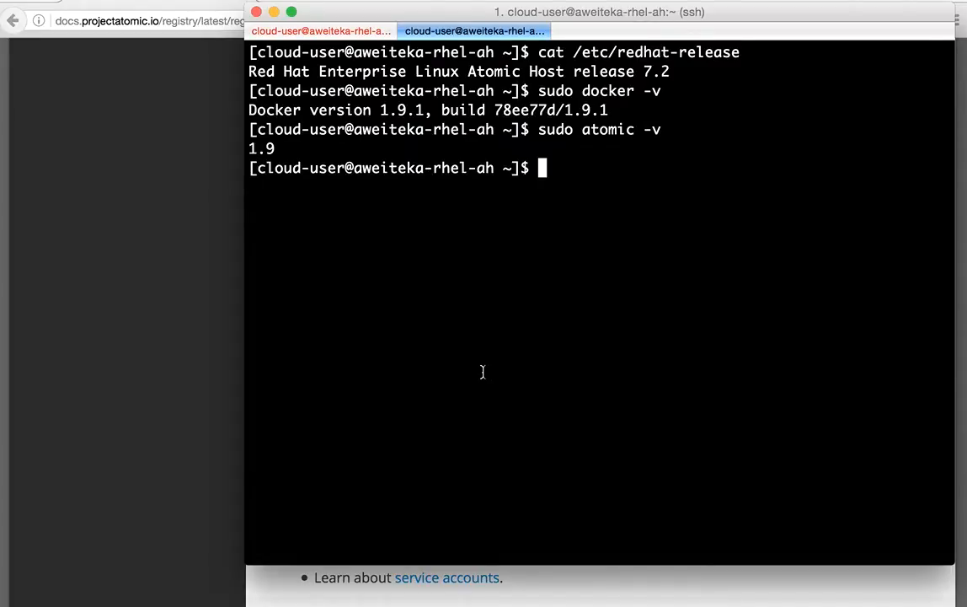
type("ll /et")
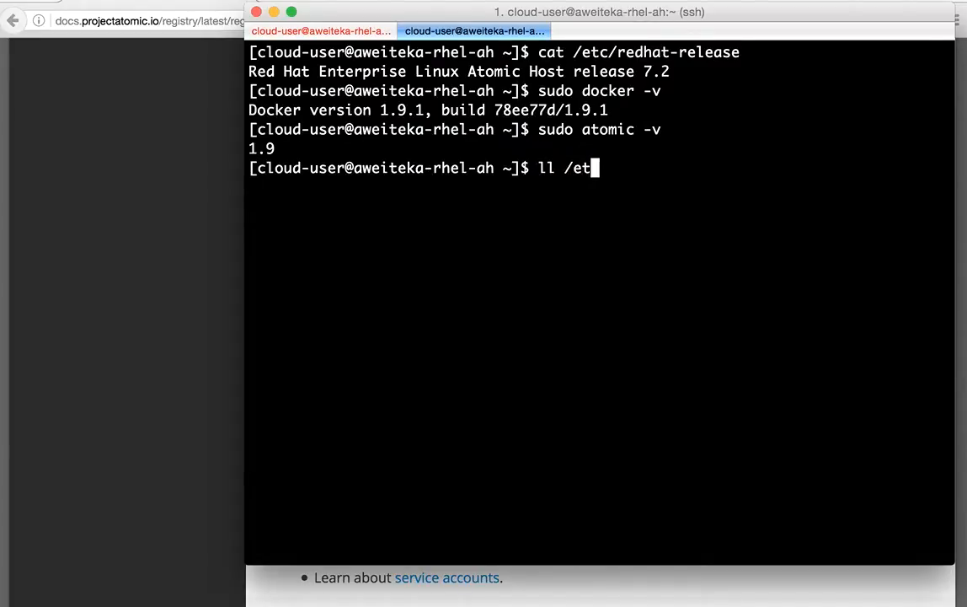
type("c/origin/")
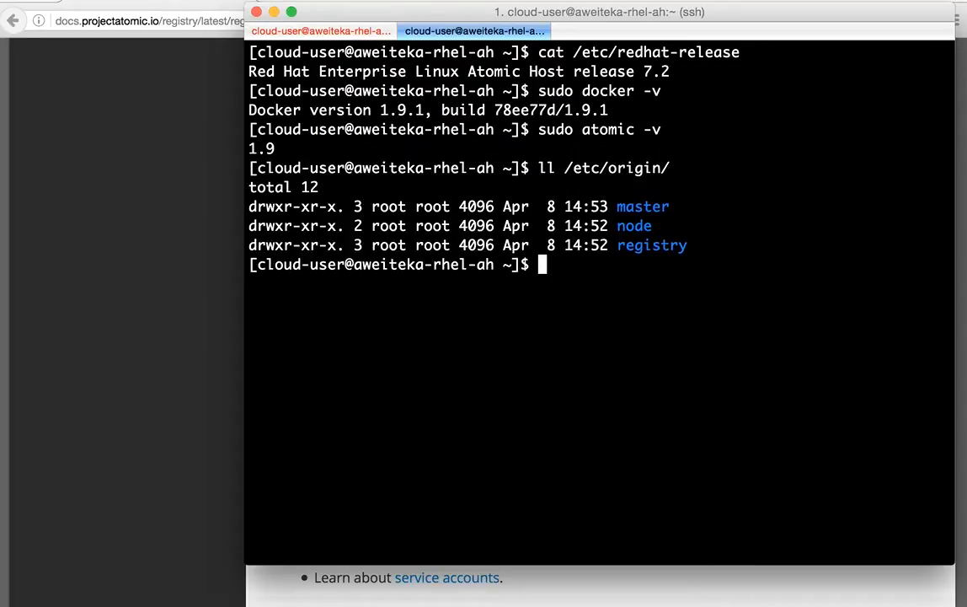
type("ll /etc/origin/")
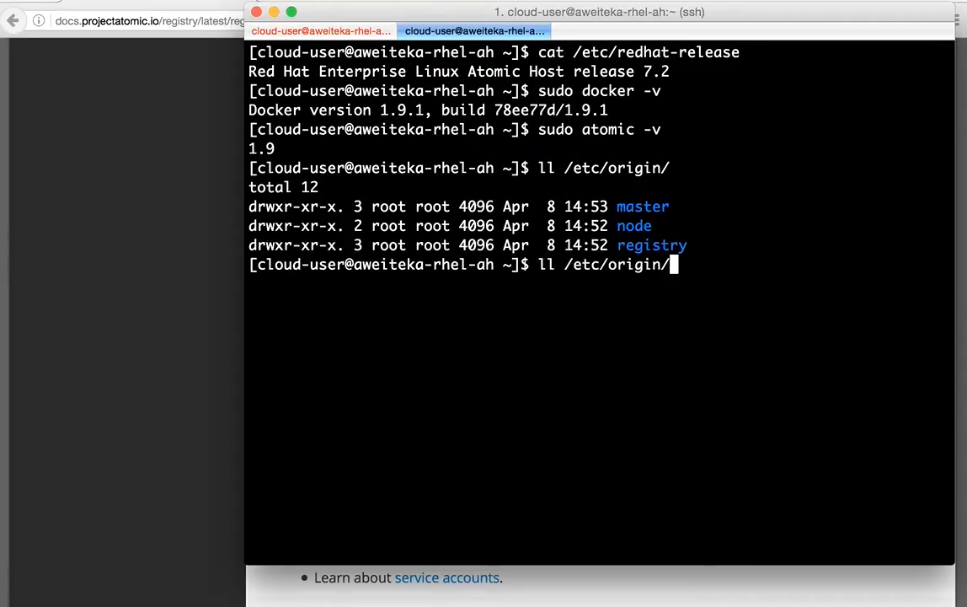
type("master/")
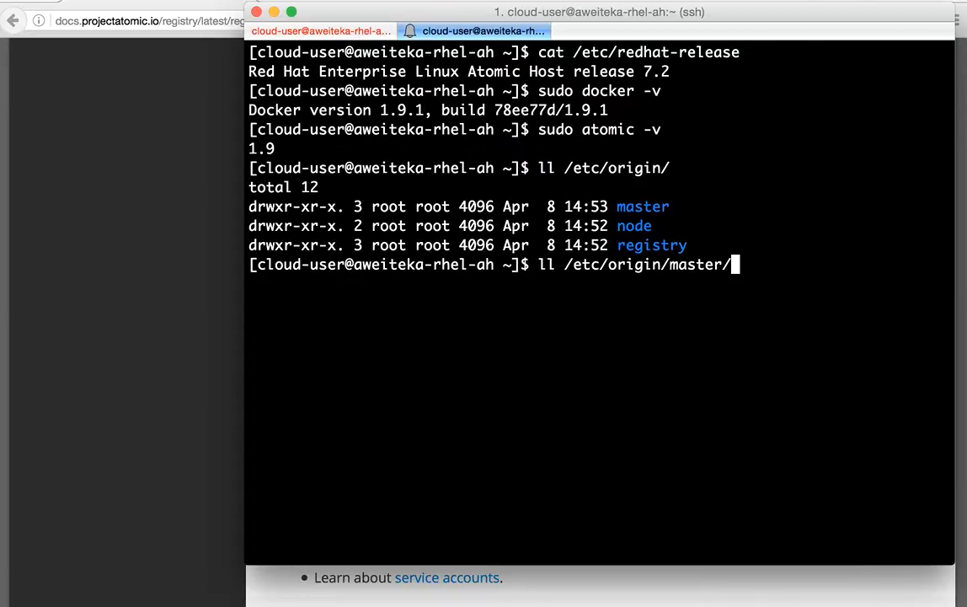
type("master-config.yaml")
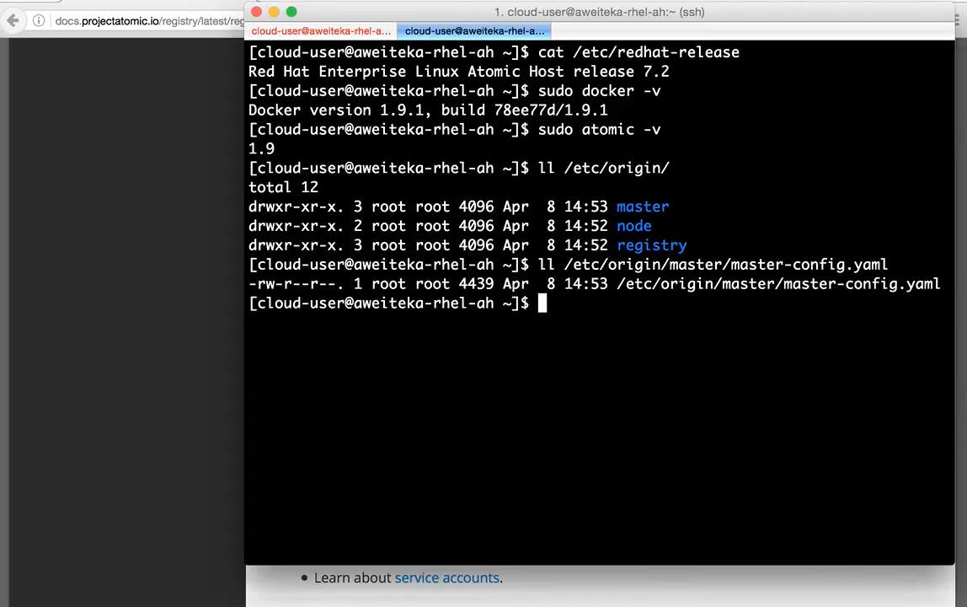
Start a vi command on /etc/origin/master/master-config.yaml
type("vi")
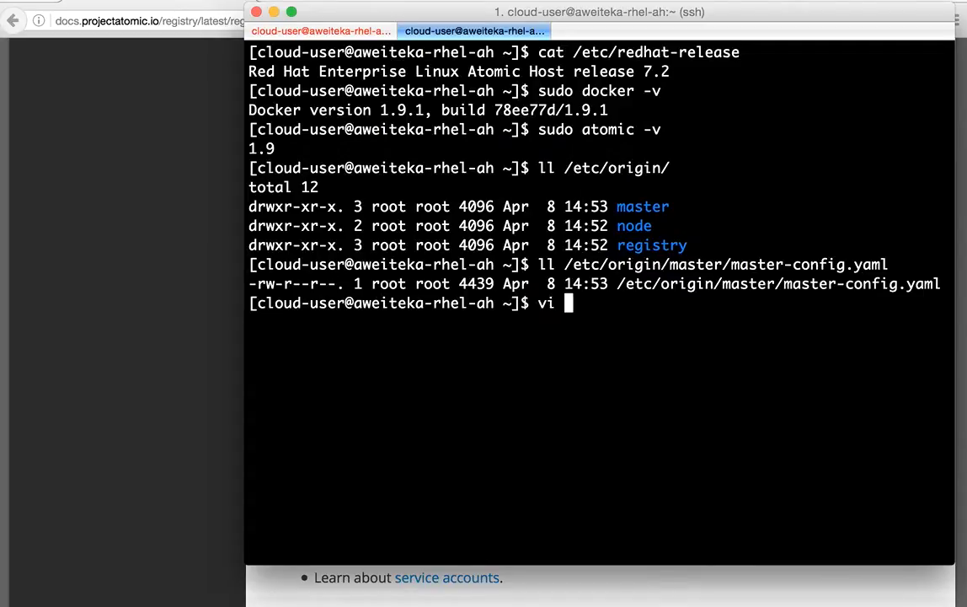
type("ll /etc/origin/master/master-config.yaml")
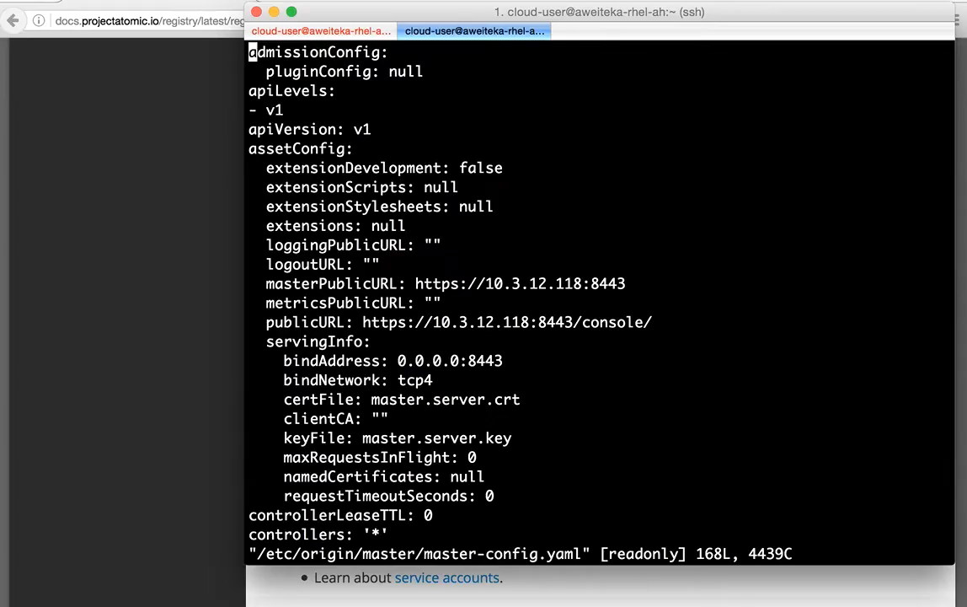
Scroll master-config.yaml to the anypassword identity provider under oauthConfig and highlight it
scroll("down", 3)
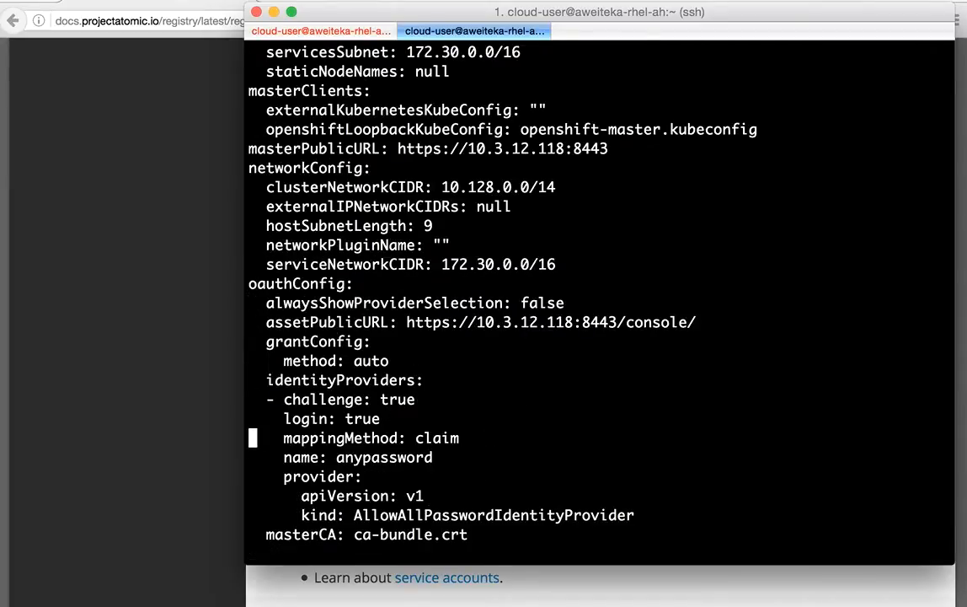
double_click(384, 459)
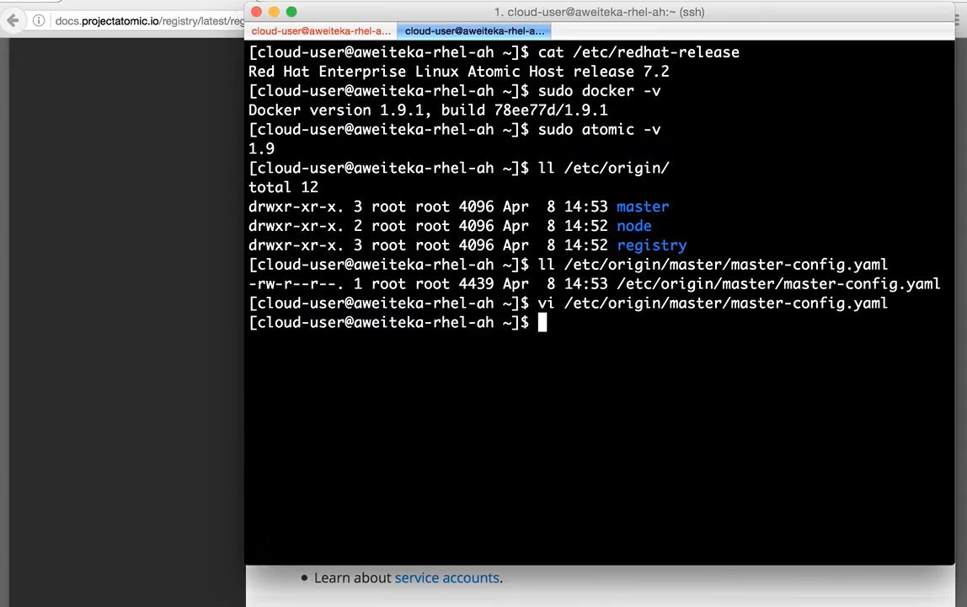
Begin a commented-out '# sudo doc...' docker command at the shell prompt
type("#")
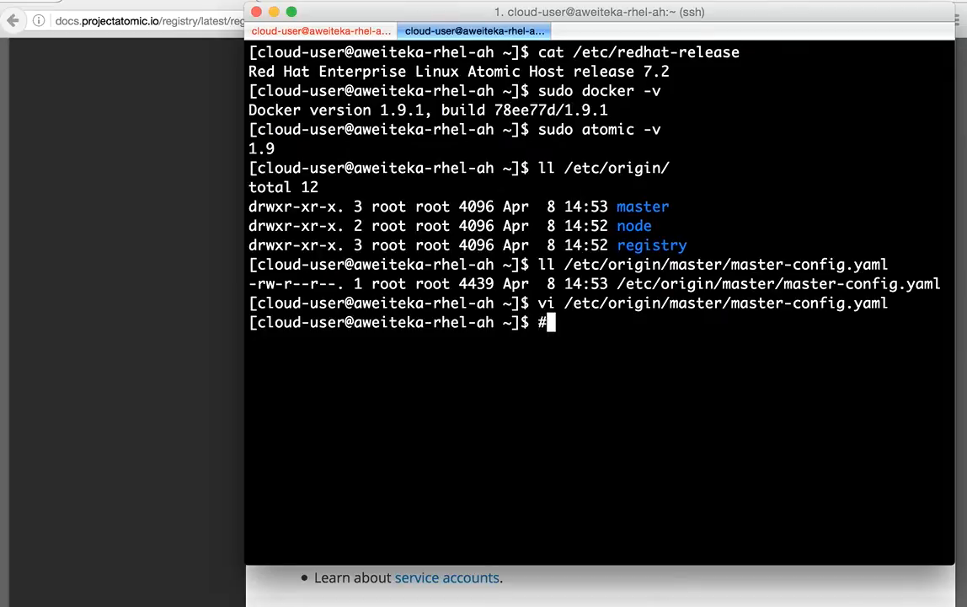
type("sudo")
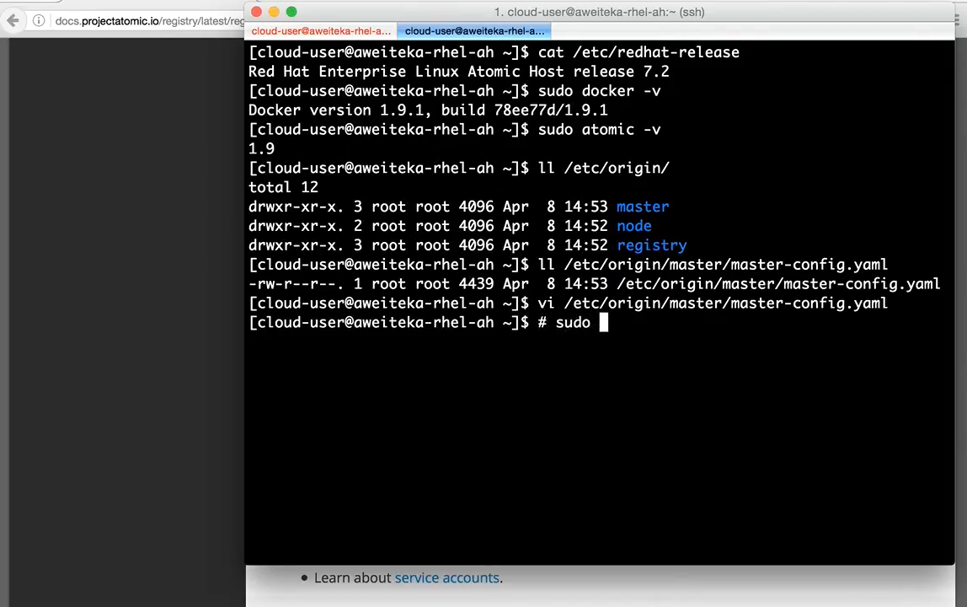
type("doc")
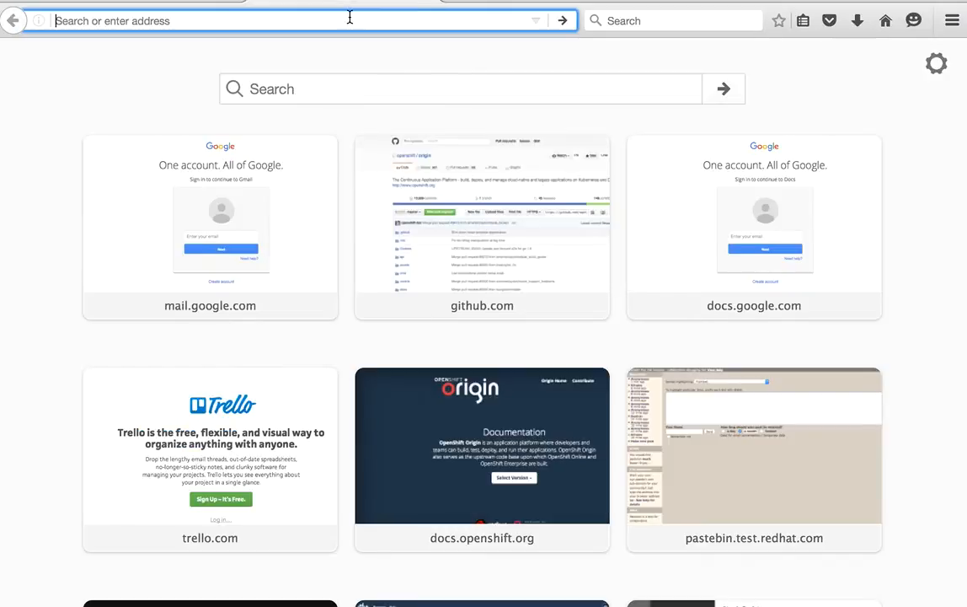
type("https://10.3.12.118/registry")
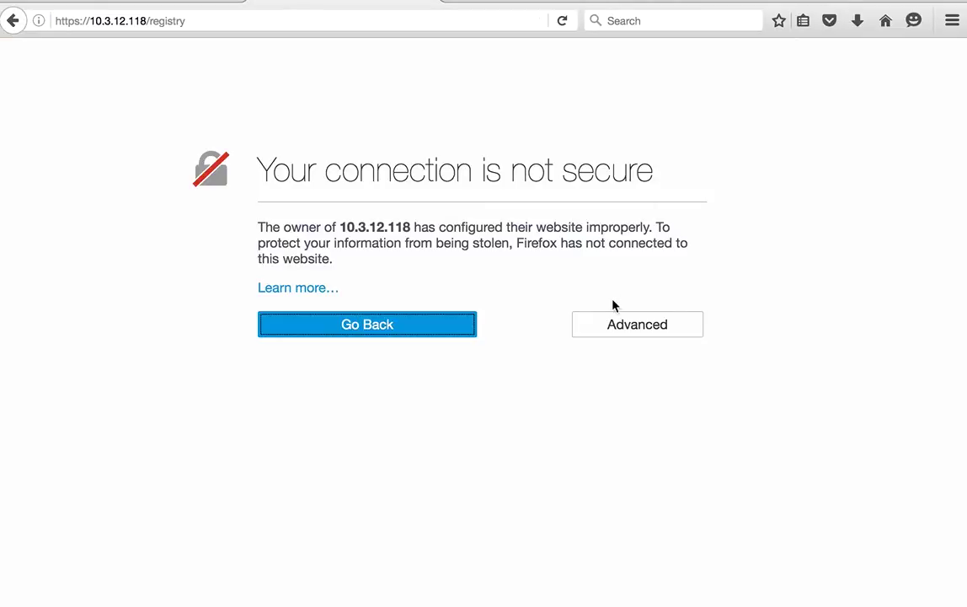
left_click(637, 324)
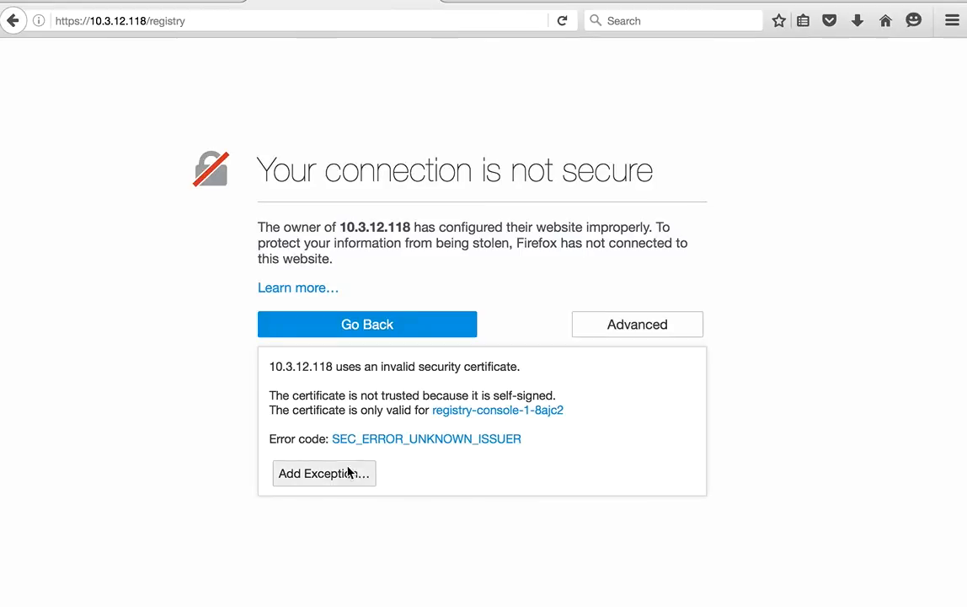
left_click(324, 474)
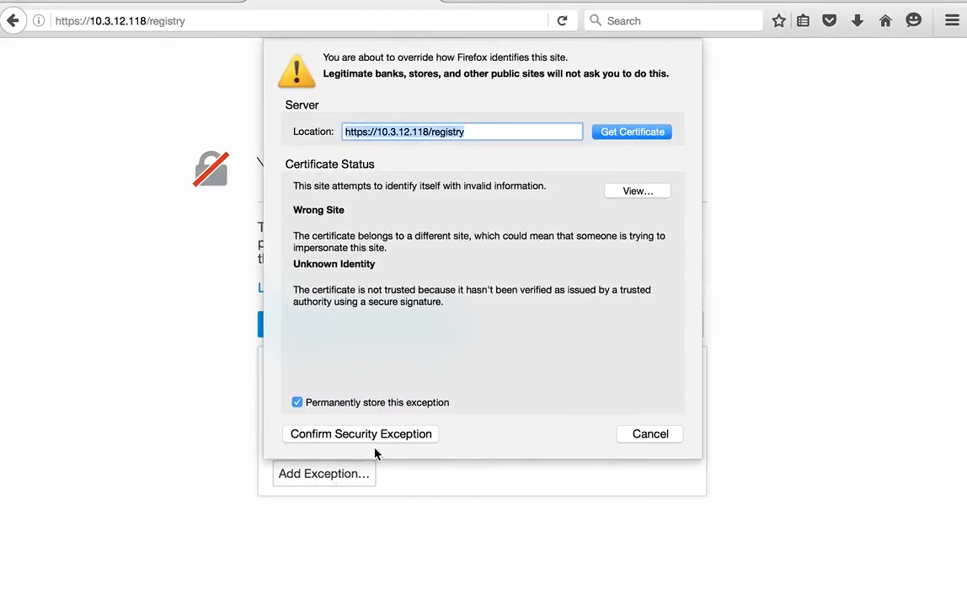
left_click(650, 433)
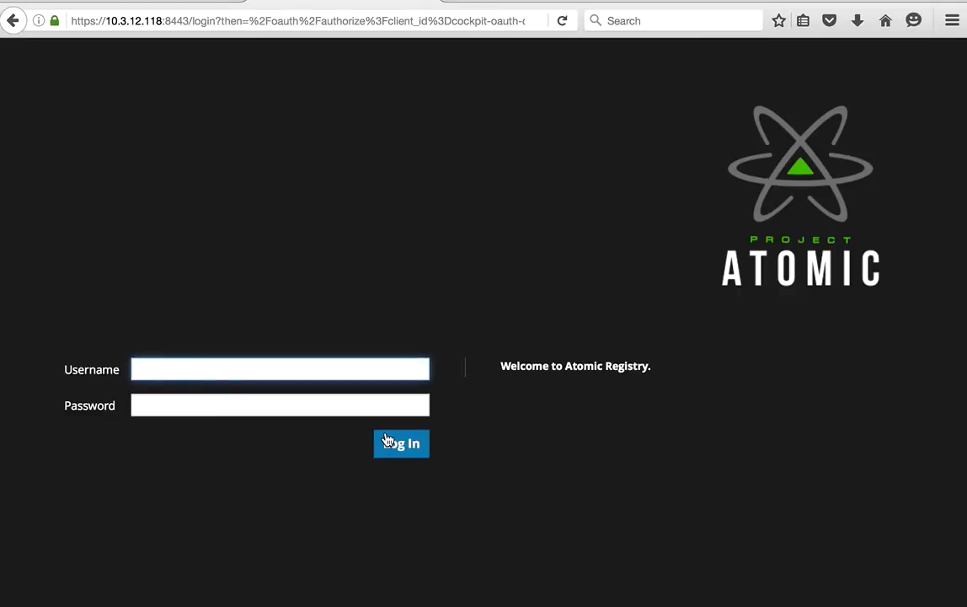
Log in to the registry console as bob with a test password and dismiss the save-login prompt
type("bob")
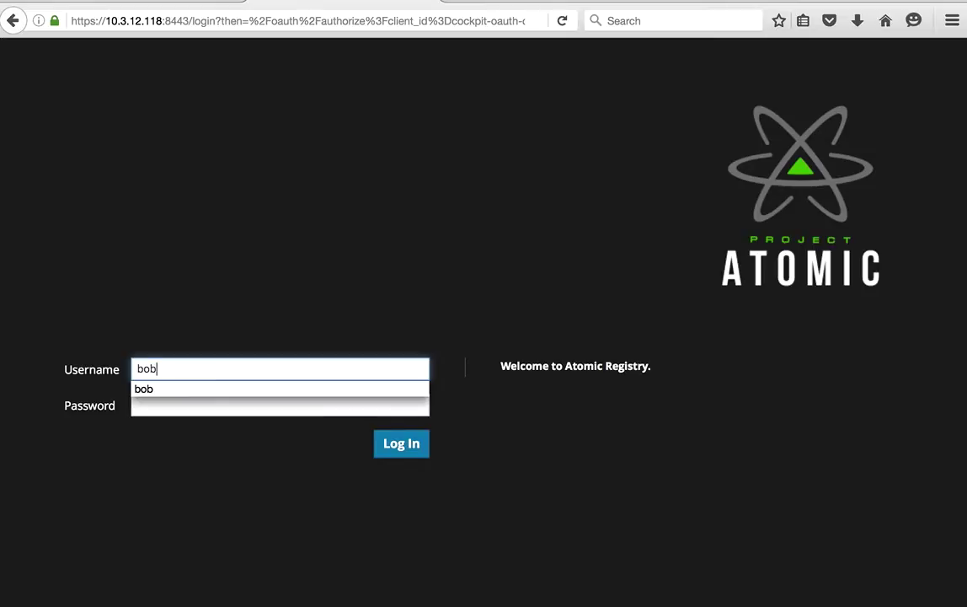
left_click(280, 404)
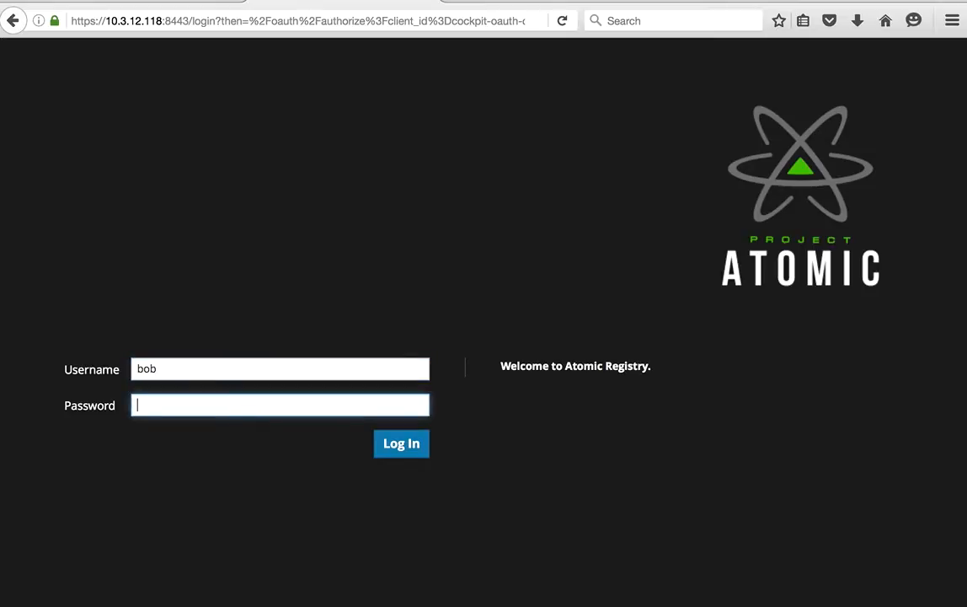
type("••••")
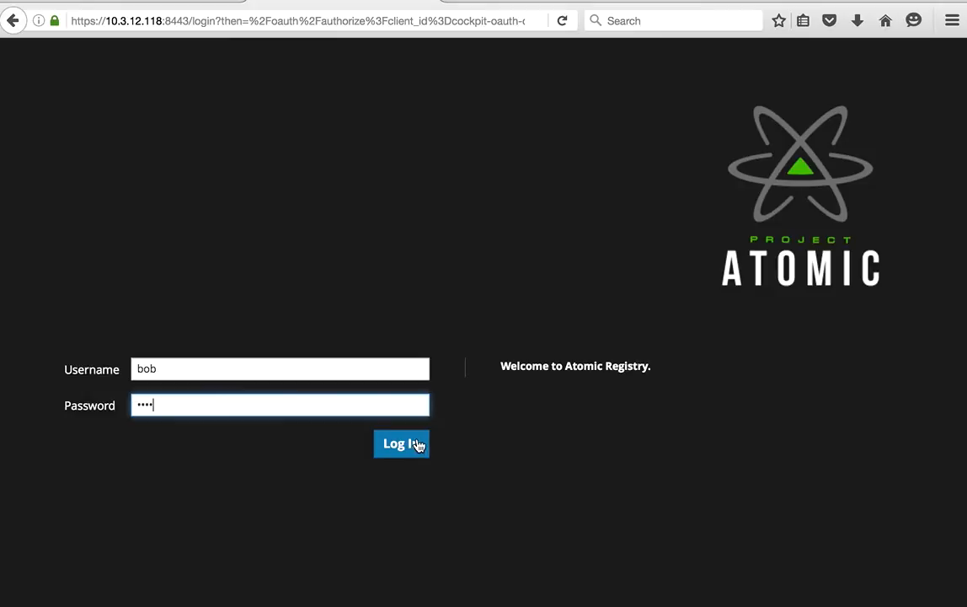
left_click(401, 444)
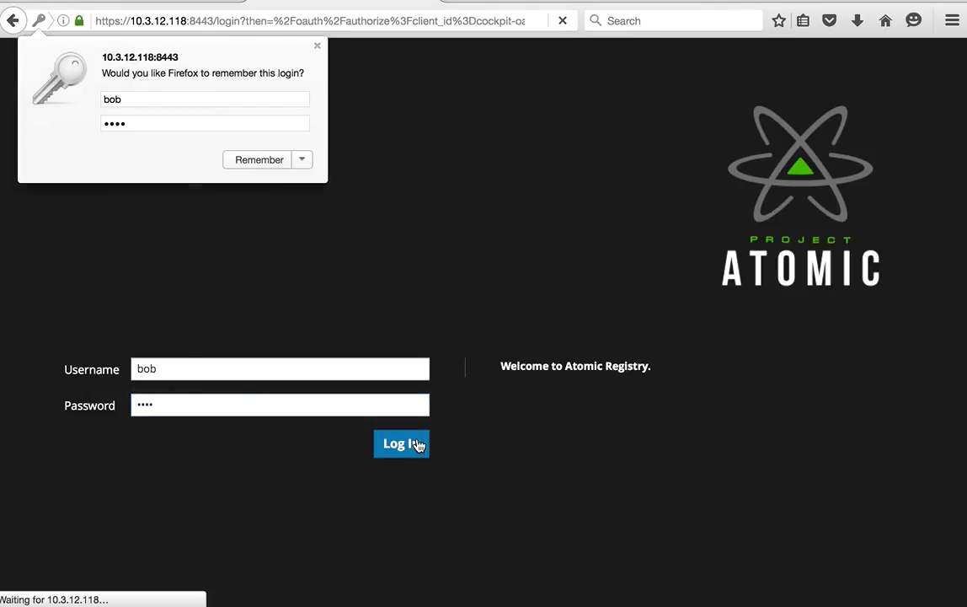
left_click(401, 443)
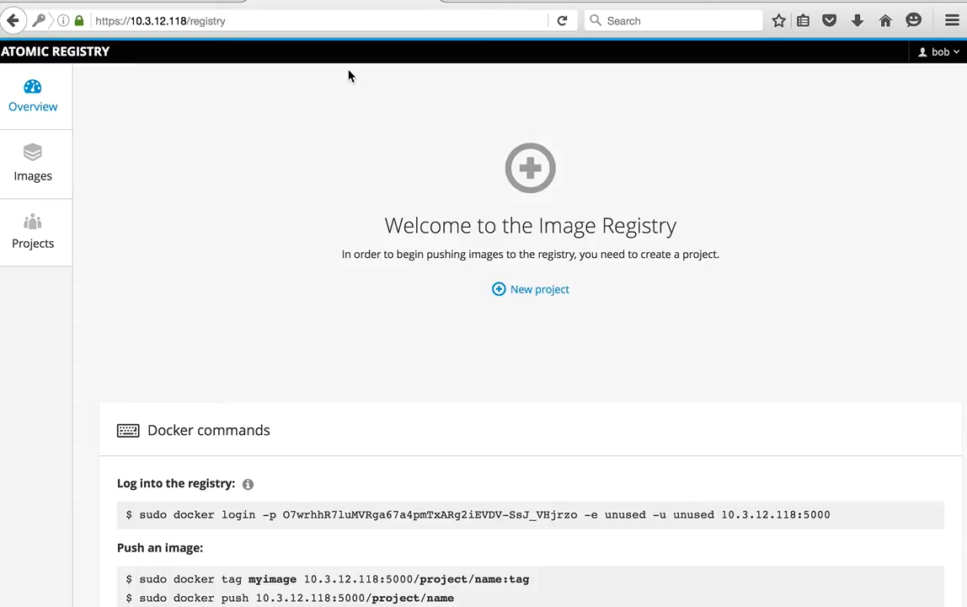
mouse_move(138, 514)
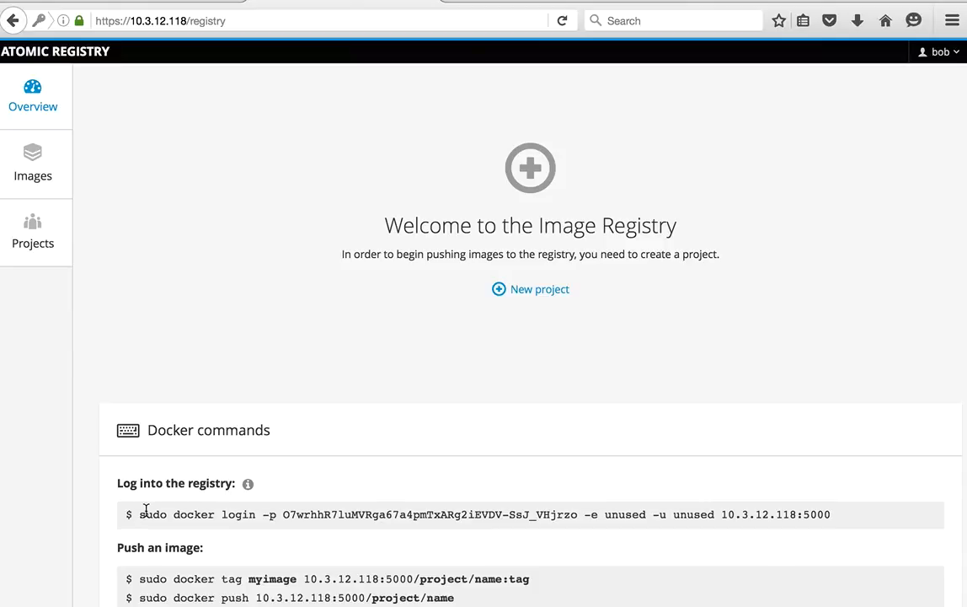
left_click_drag(140, 514, 440, 514)
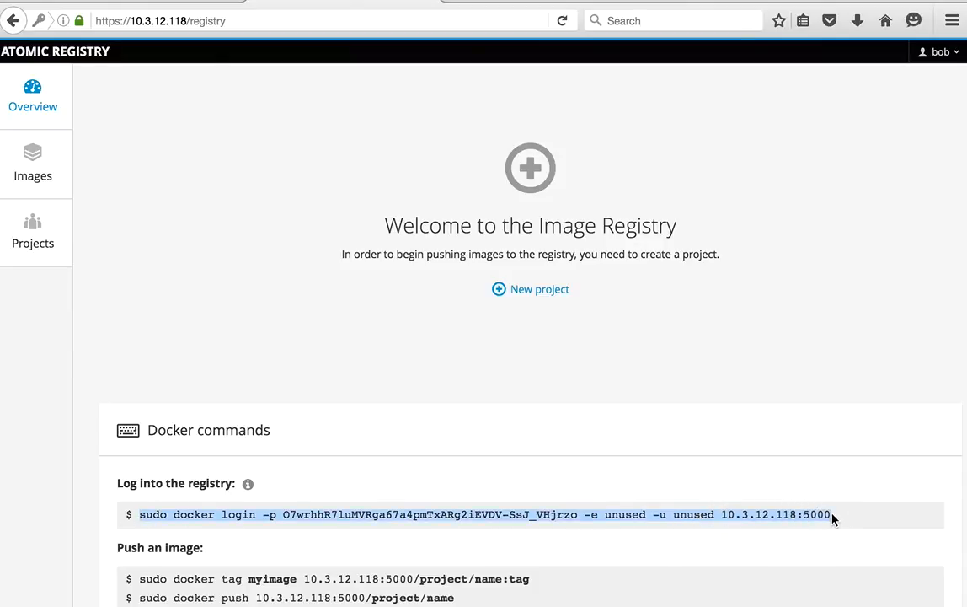
left_click(529, 290)
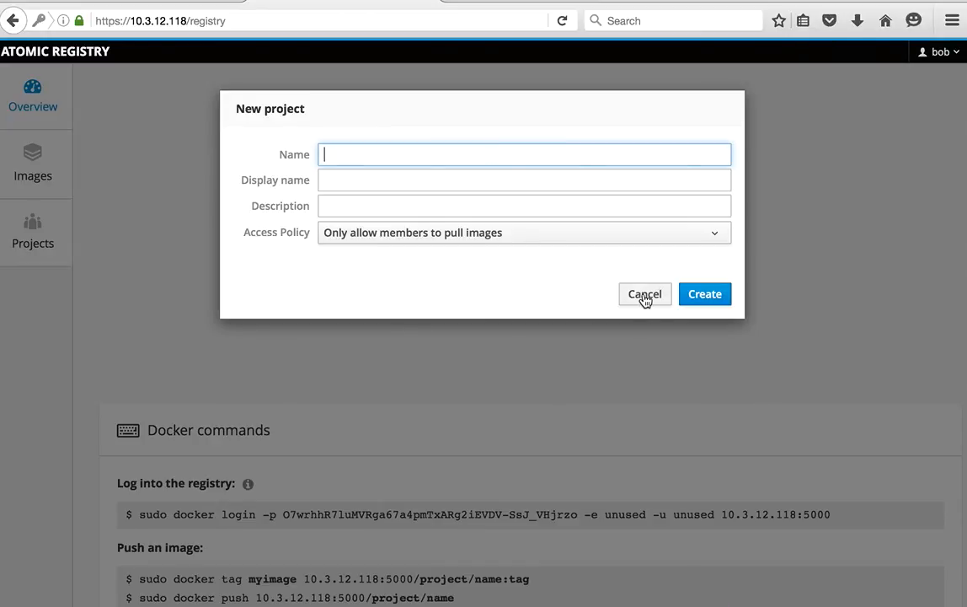
left_click(643, 293)
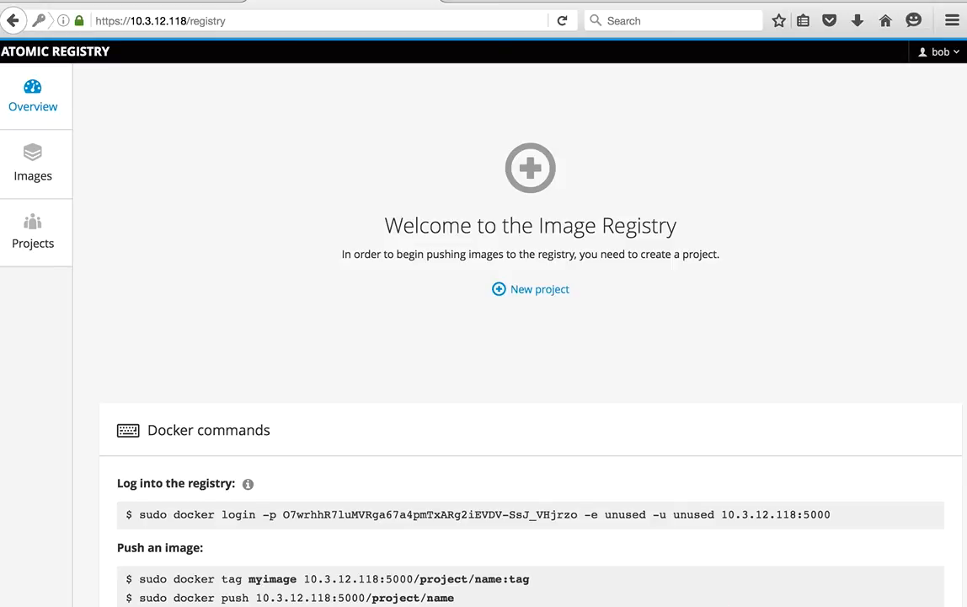